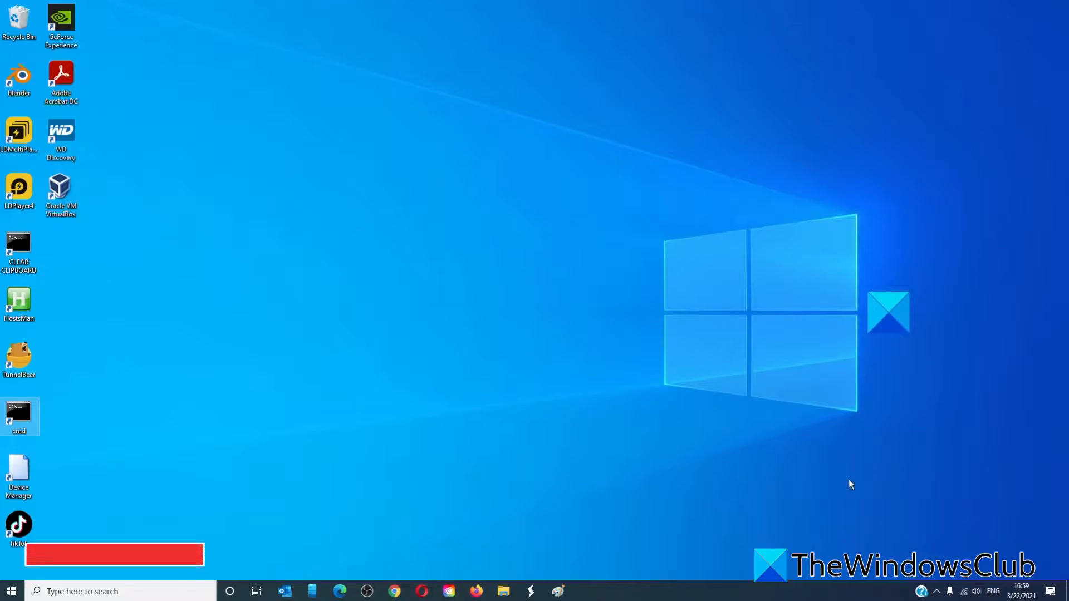
Set the browser aside and open Update & Security, Windows Update, then the update history.
click(339, 591)
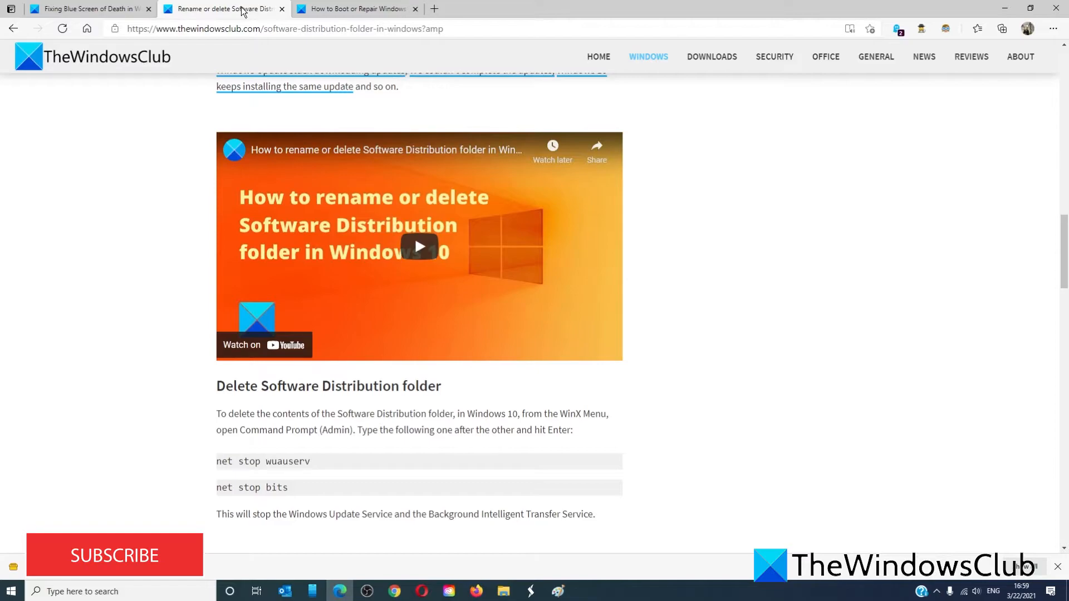
click(1005, 7)
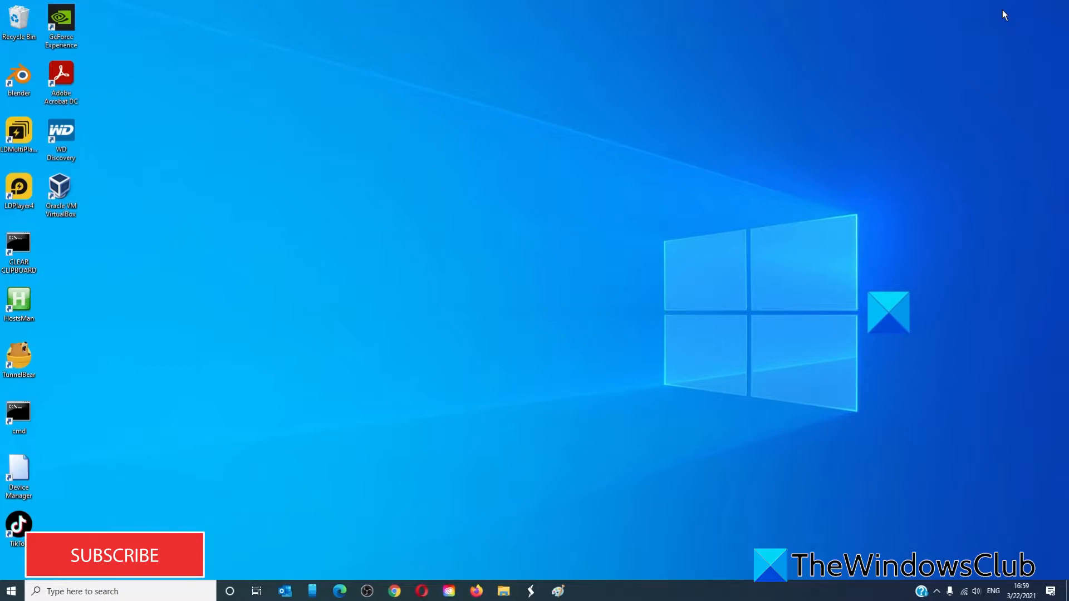
mouse_move(122, 572)
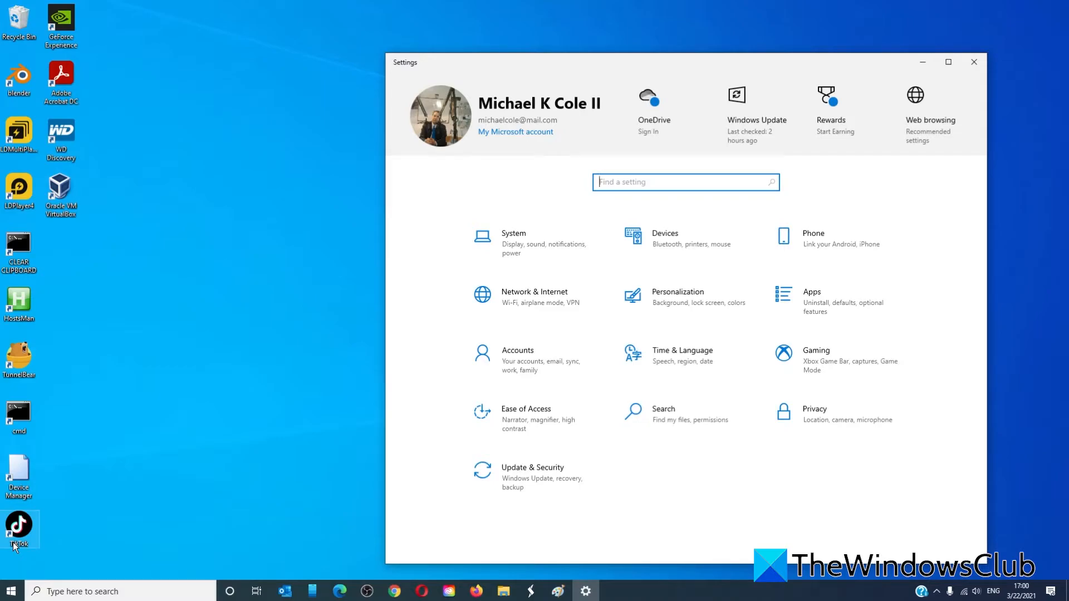
click(532, 472)
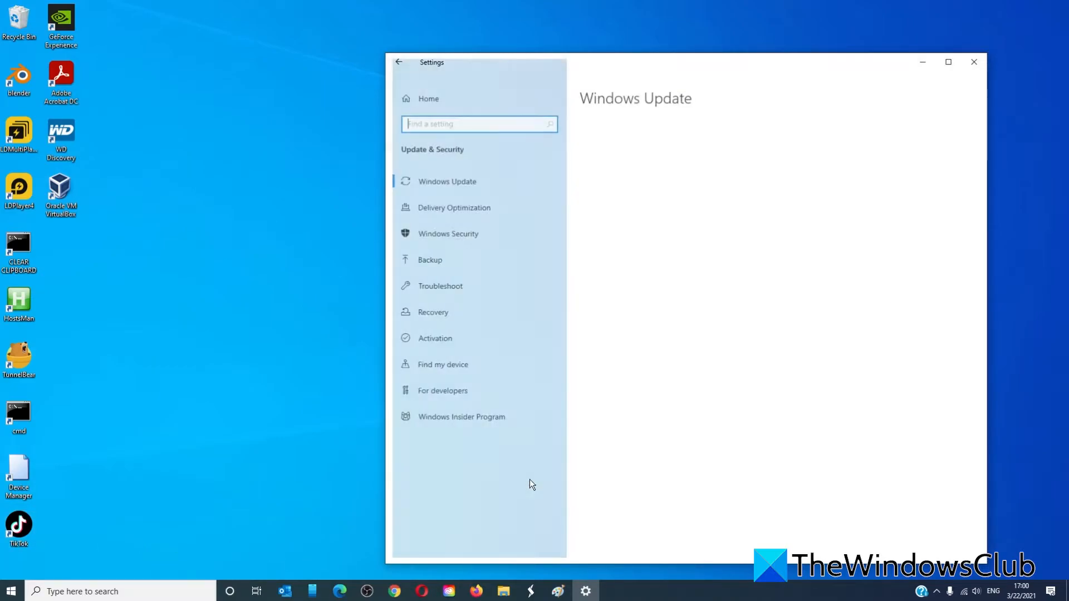
click(446, 181)
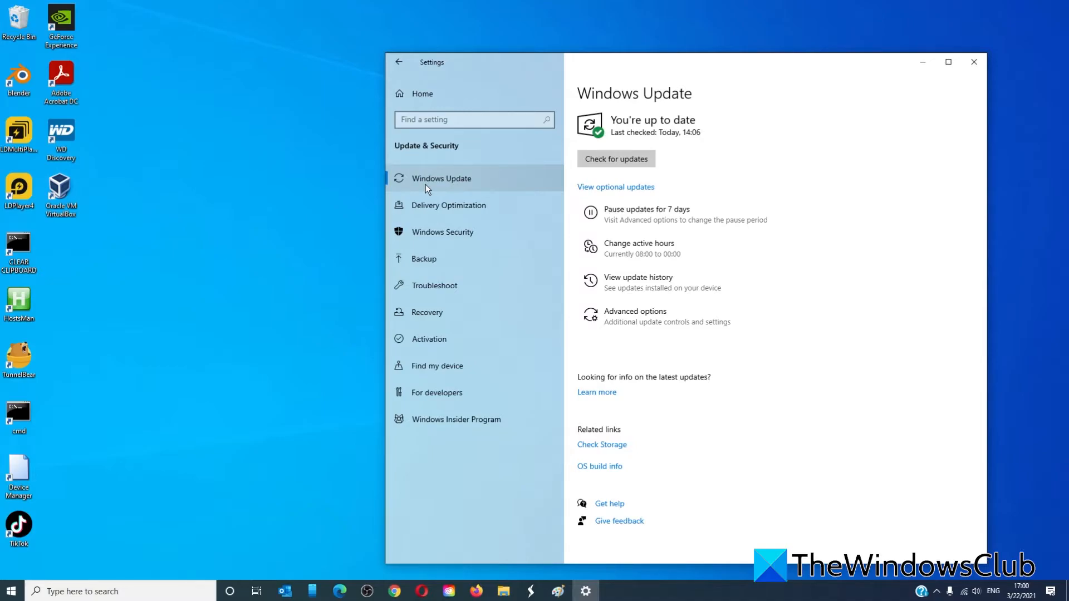
mouse_move(615, 282)
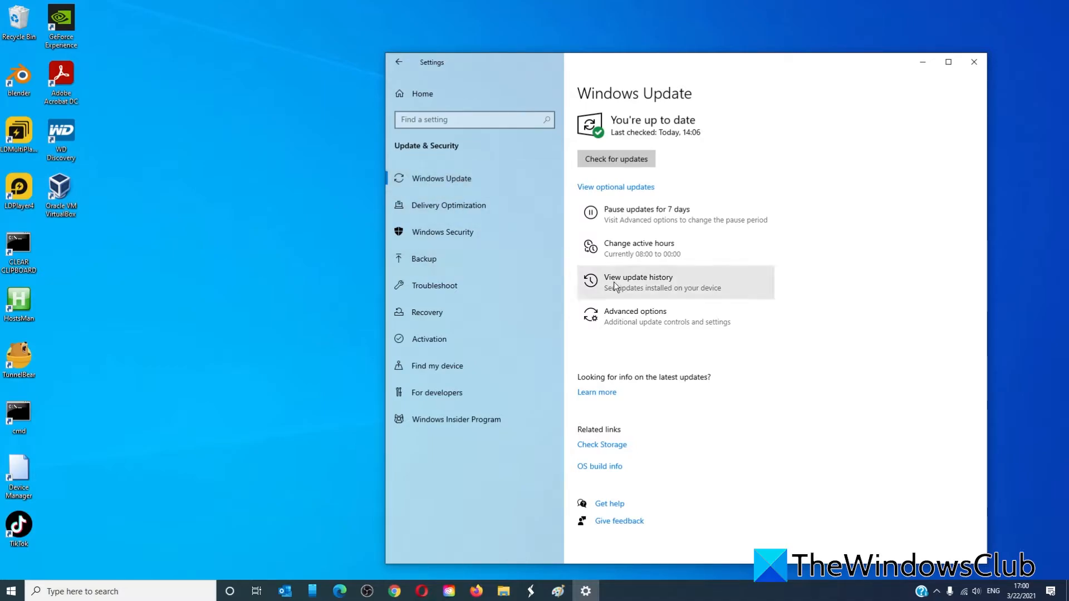
click(637, 283)
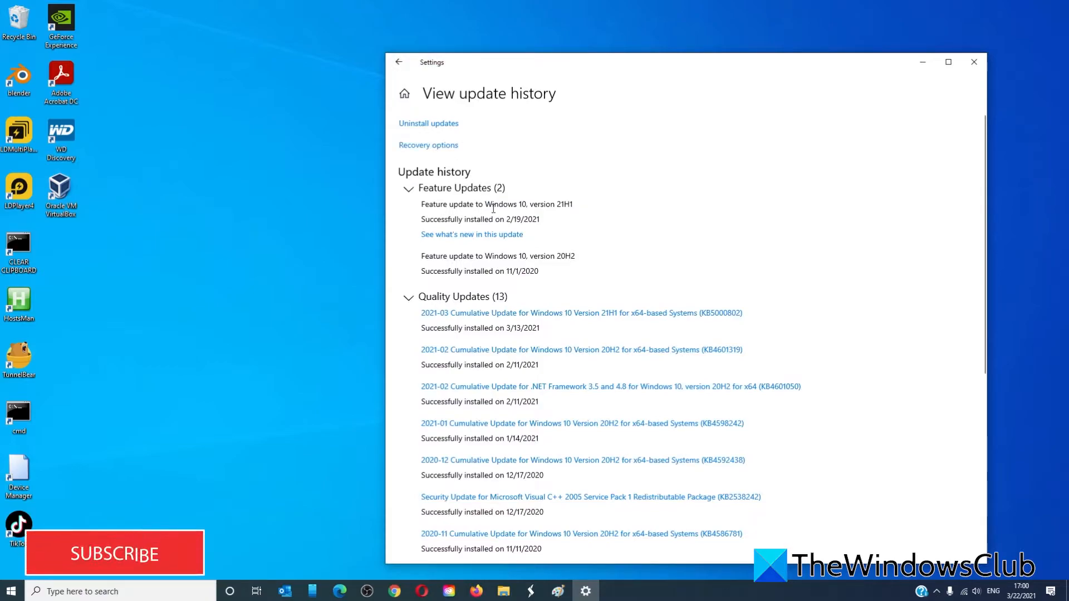
mouse_move(571, 285)
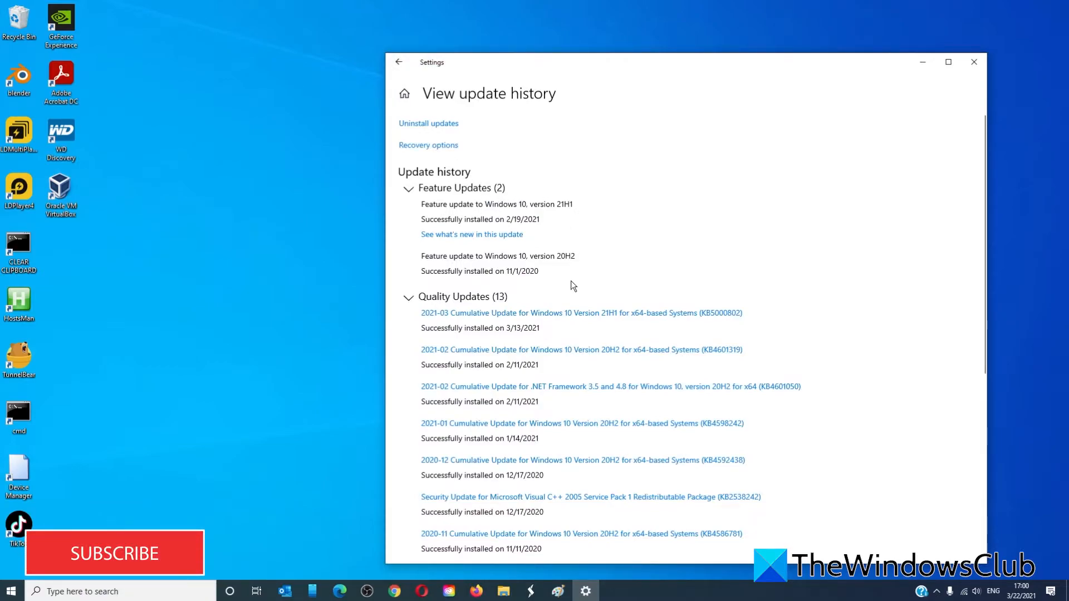
mouse_move(428, 124)
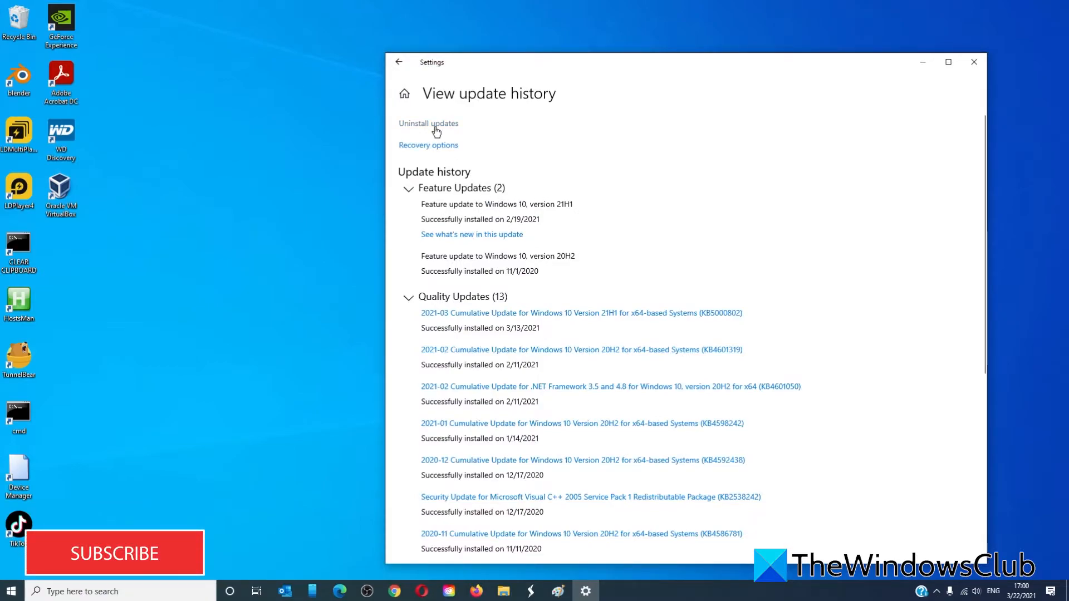
Follow the Uninstall updates link to open Control Panel's Installed Updates list of 22 updates.
click(428, 123)
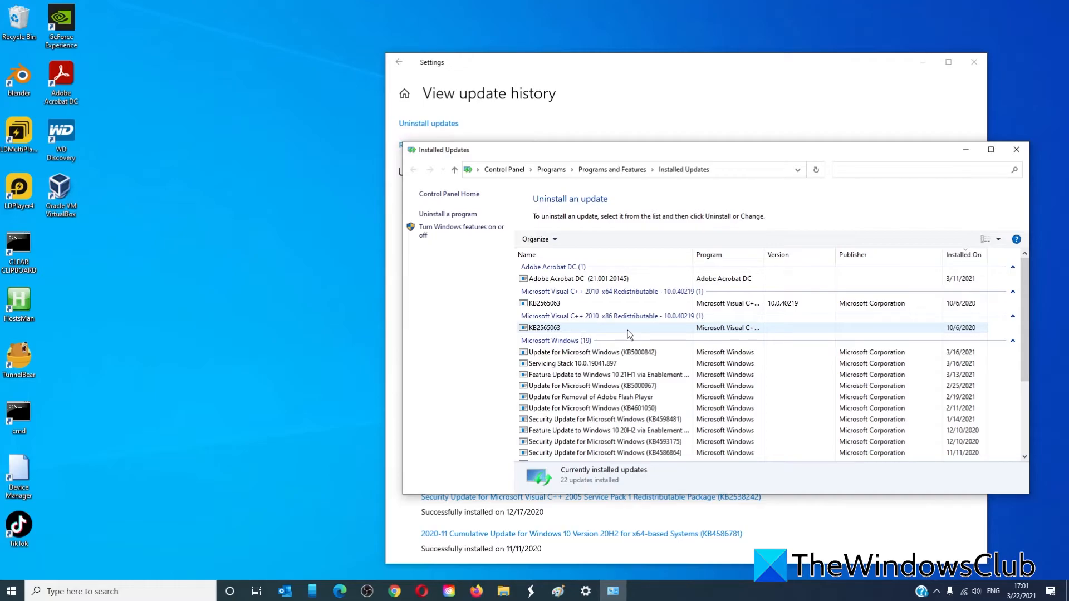
Return to Edge's 'Fixing Blue Screen of Death in Windows 10' article tab.
click(1014, 149)
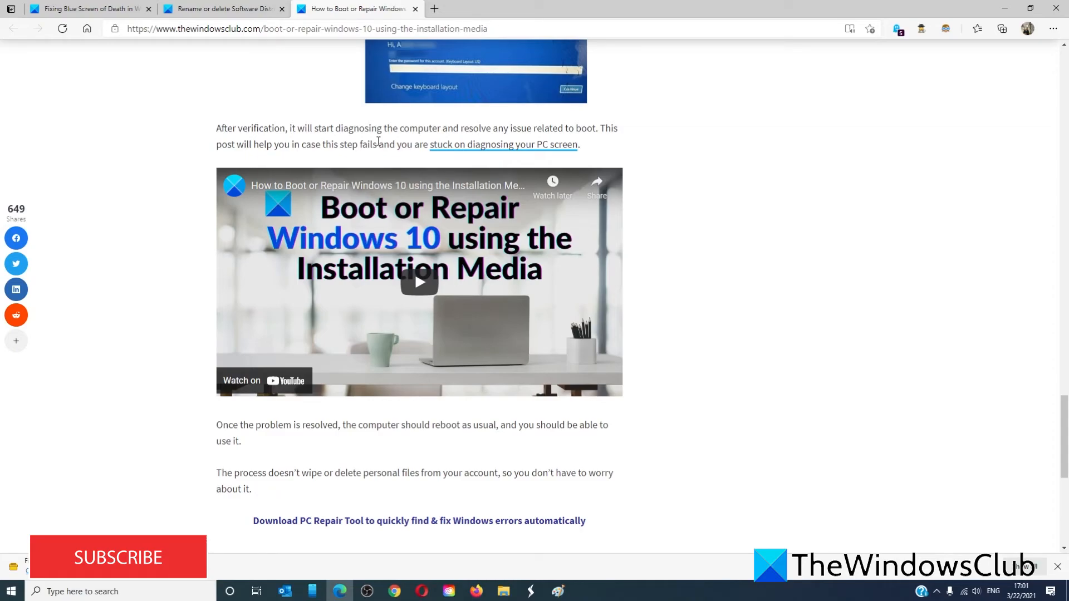
click(85, 8)
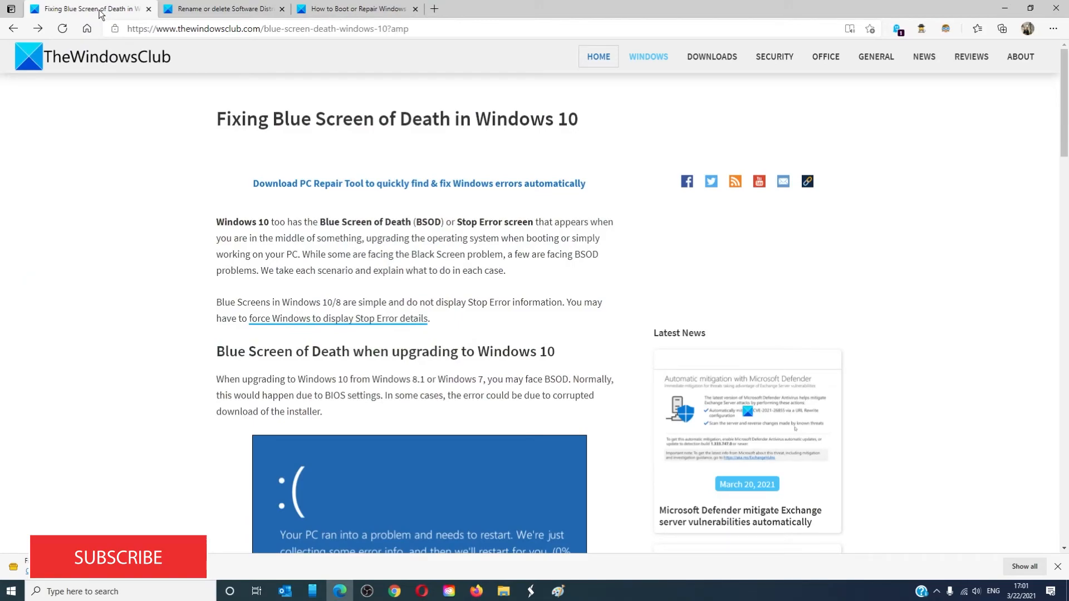